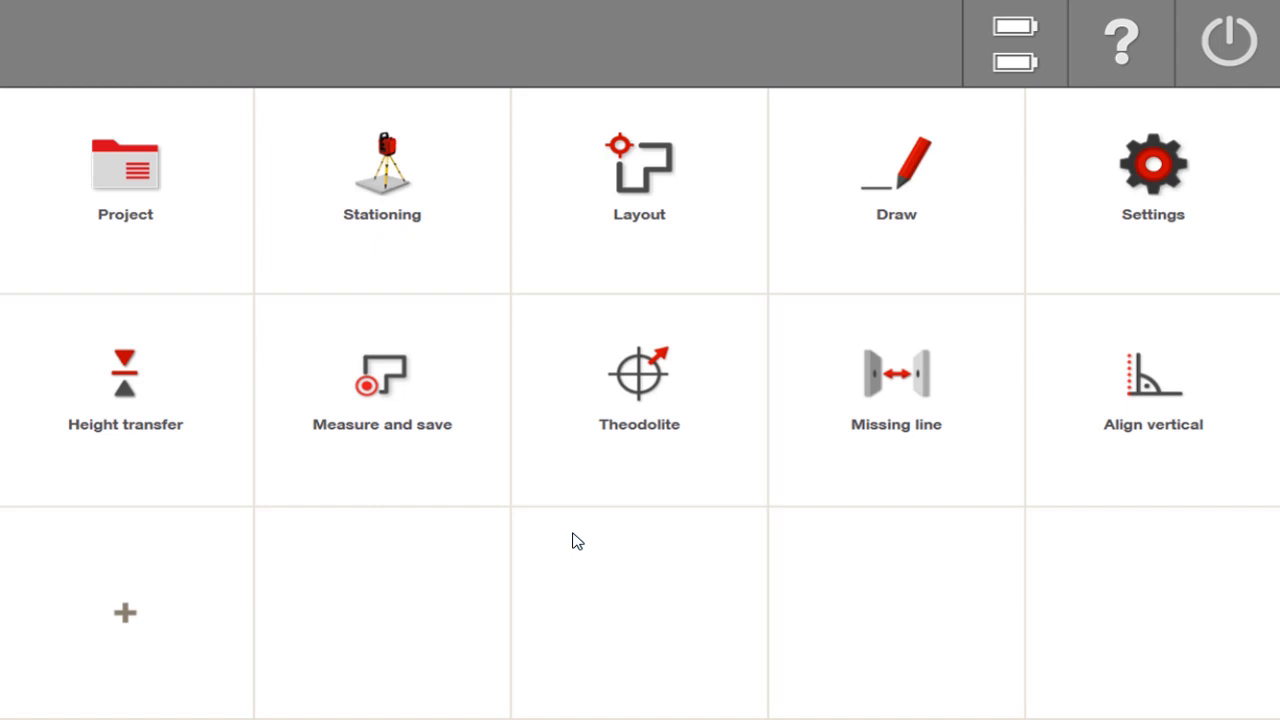
{"action": "mouse_move", "coordinate": [976, 532]}
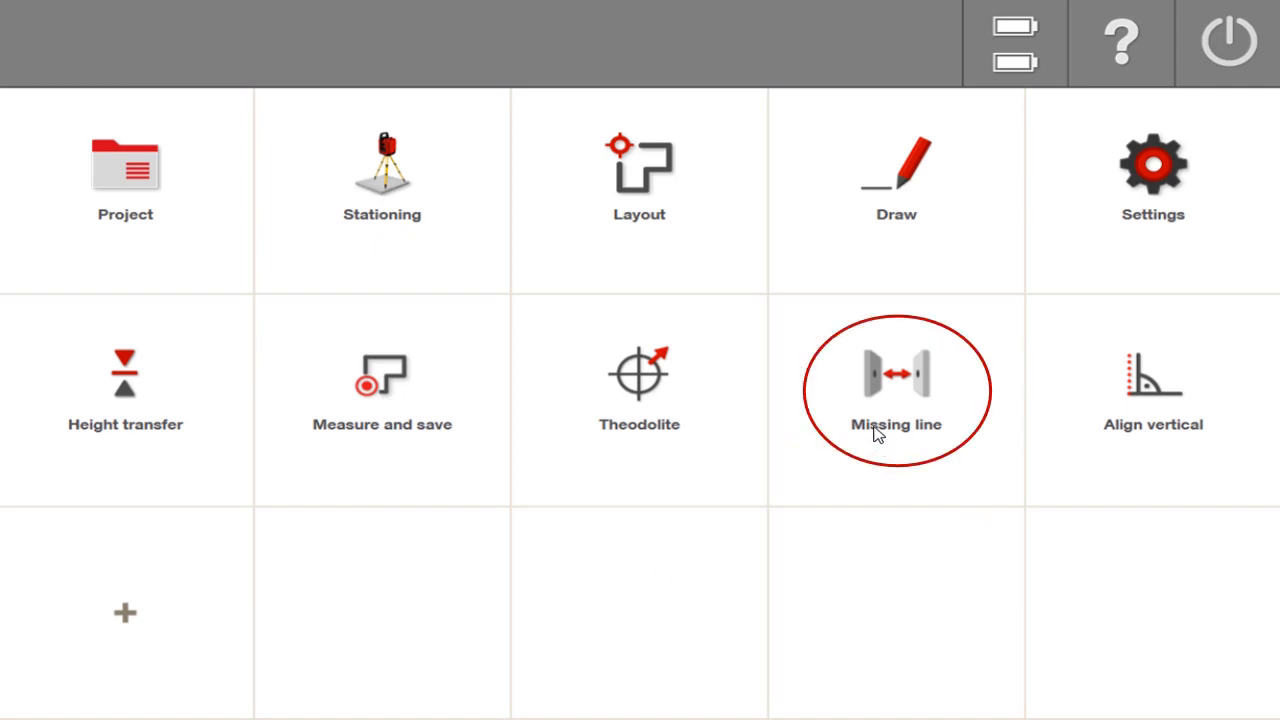
{"action": "mouse_move", "coordinate": [170, 432]}
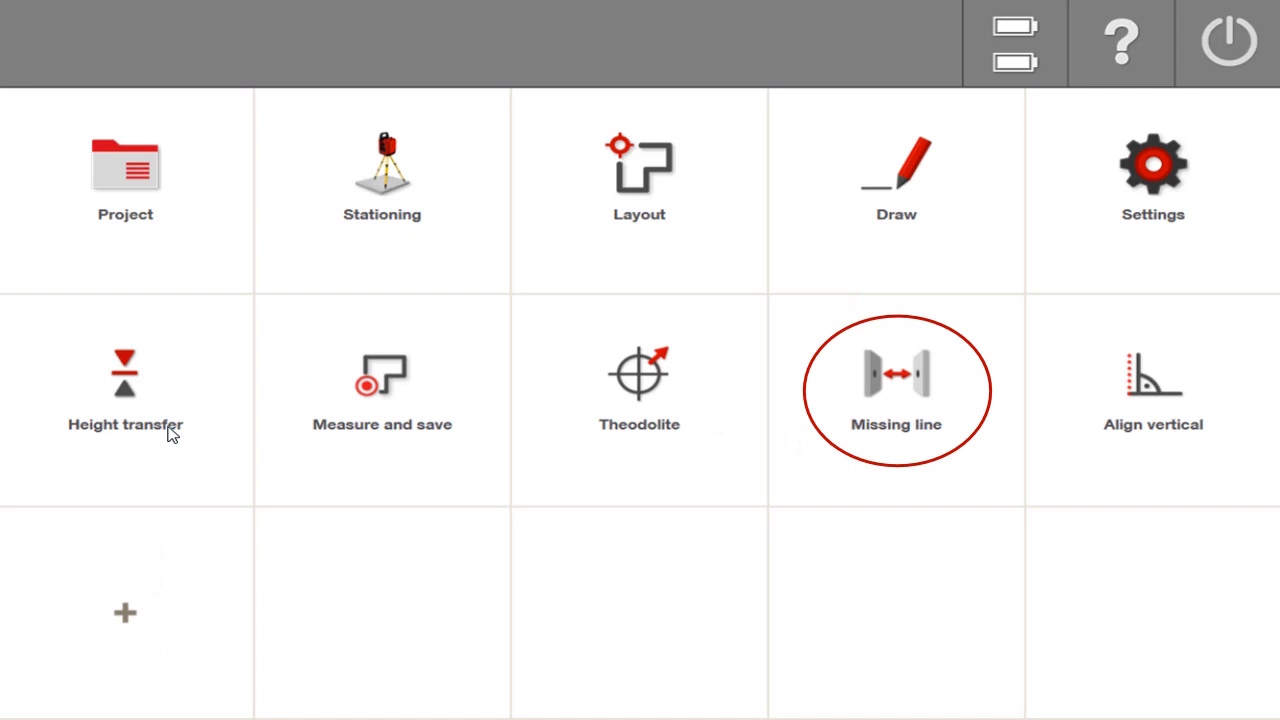
{"action": "mouse_move", "coordinate": [972, 300]}
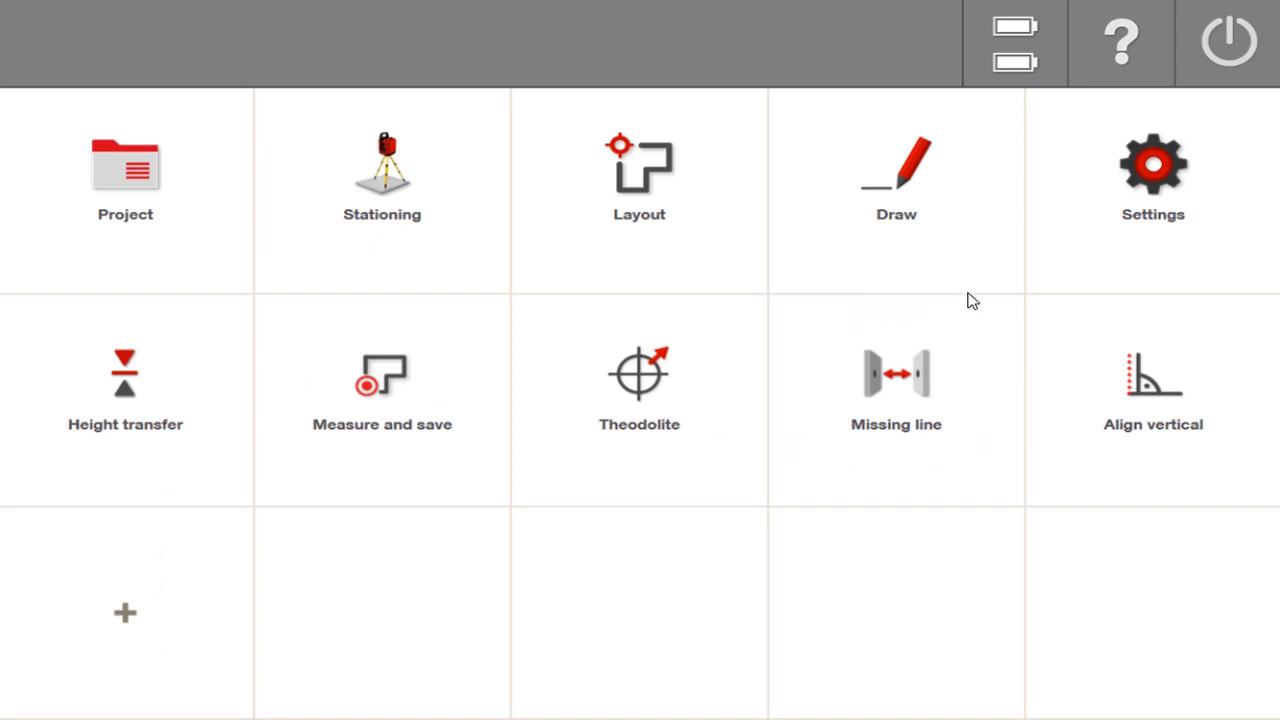
- Launch the Missing Line app from its tile and the gear application menu
{"action": "left_click", "coordinate": [640, 176]}
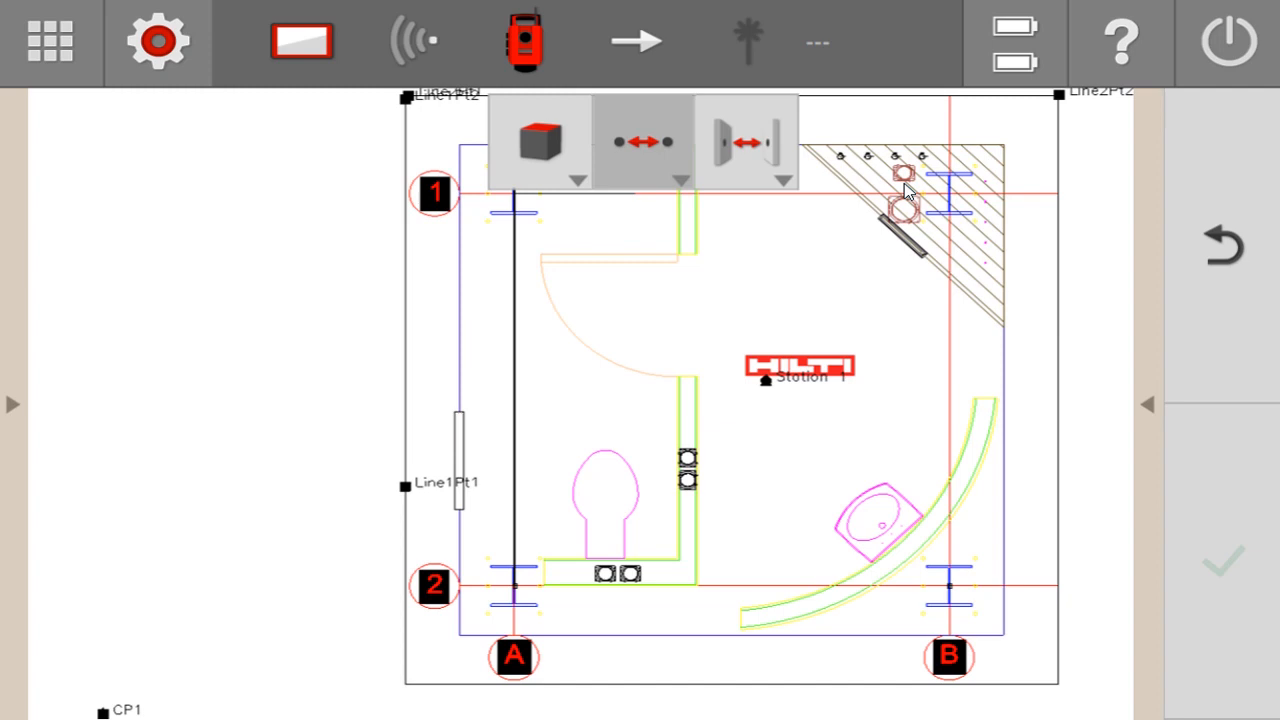
{"action": "mouse_move", "coordinate": [676, 450]}
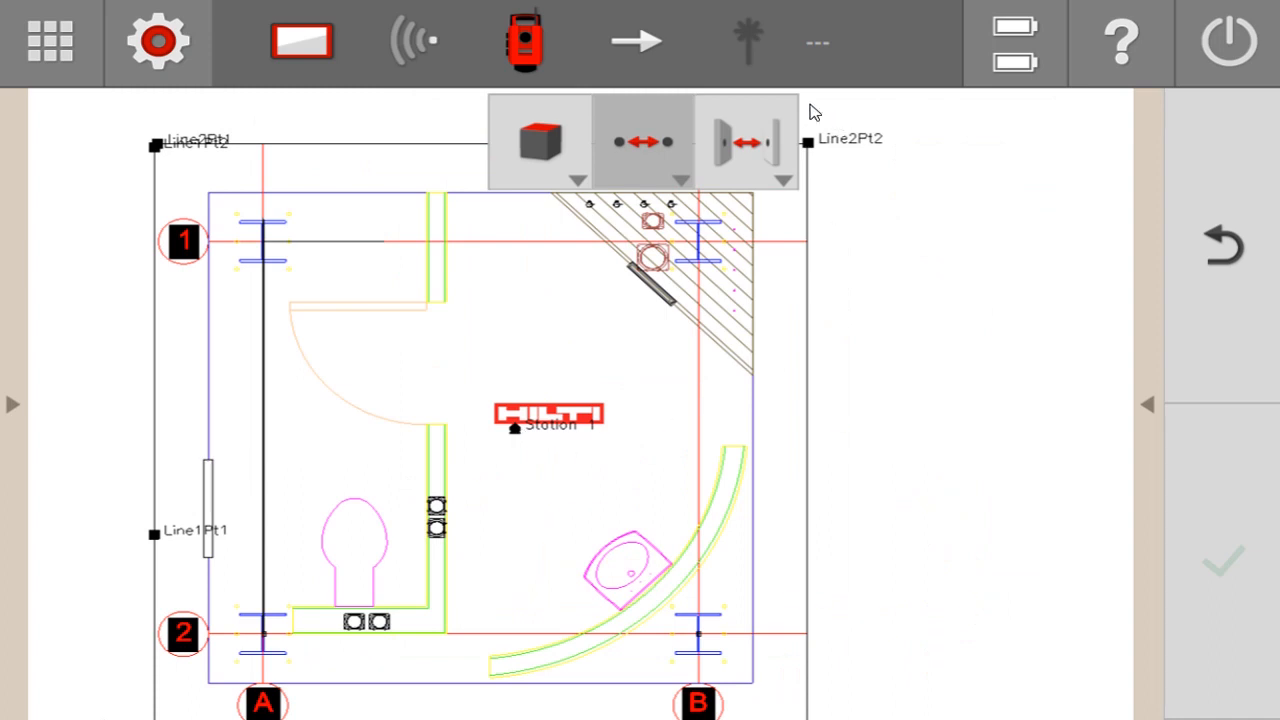
{"action": "mouse_move", "coordinate": [764, 120]}
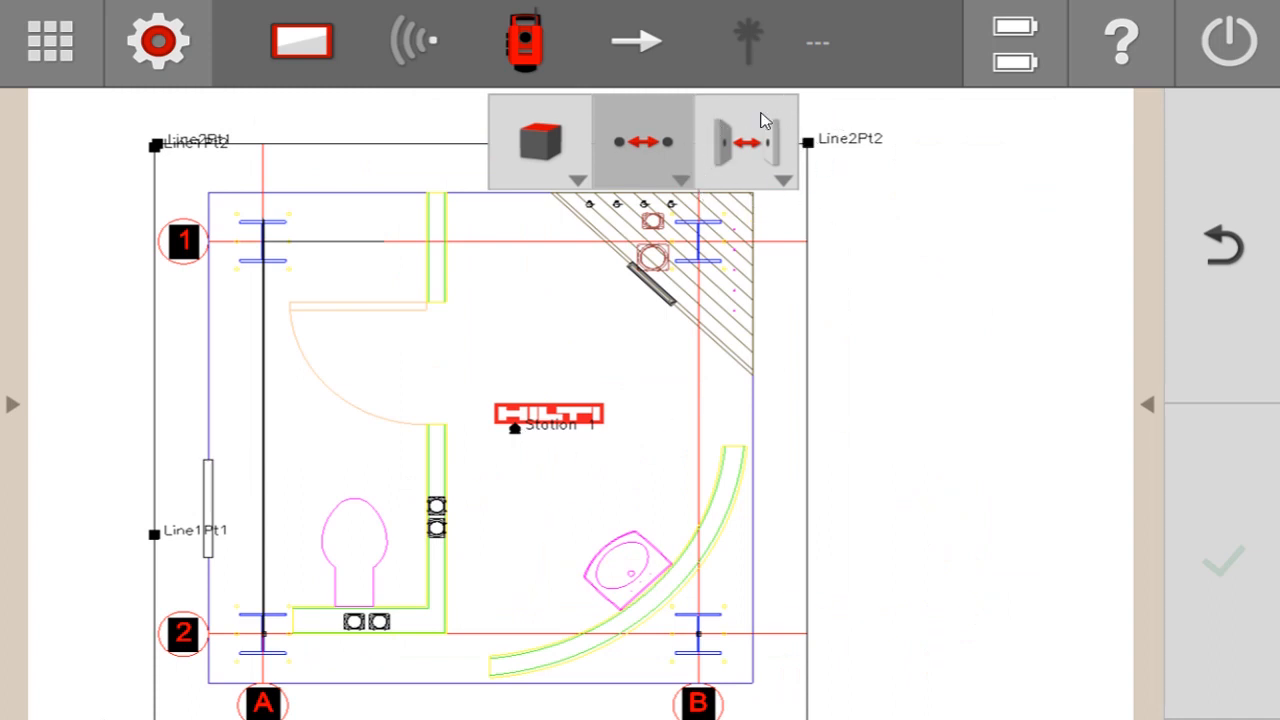
{"action": "mouse_move", "coordinate": [728, 448]}
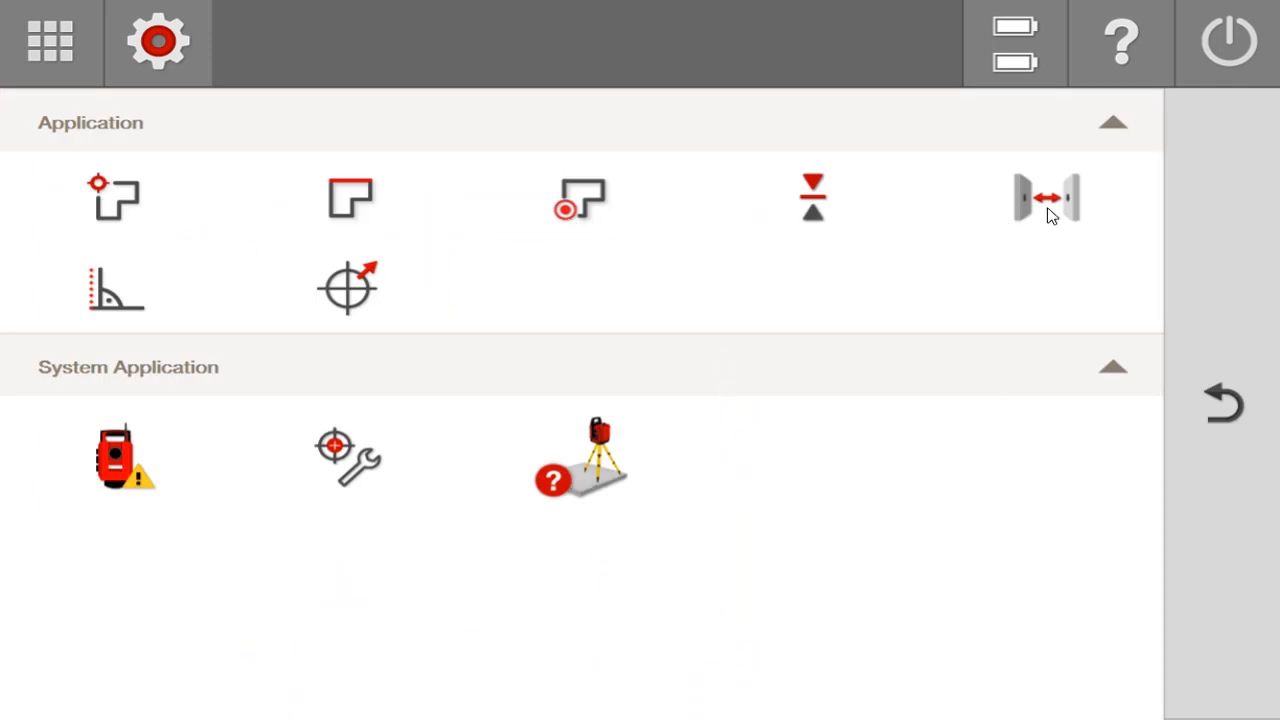
{"action": "left_click", "coordinate": [1044, 198]}
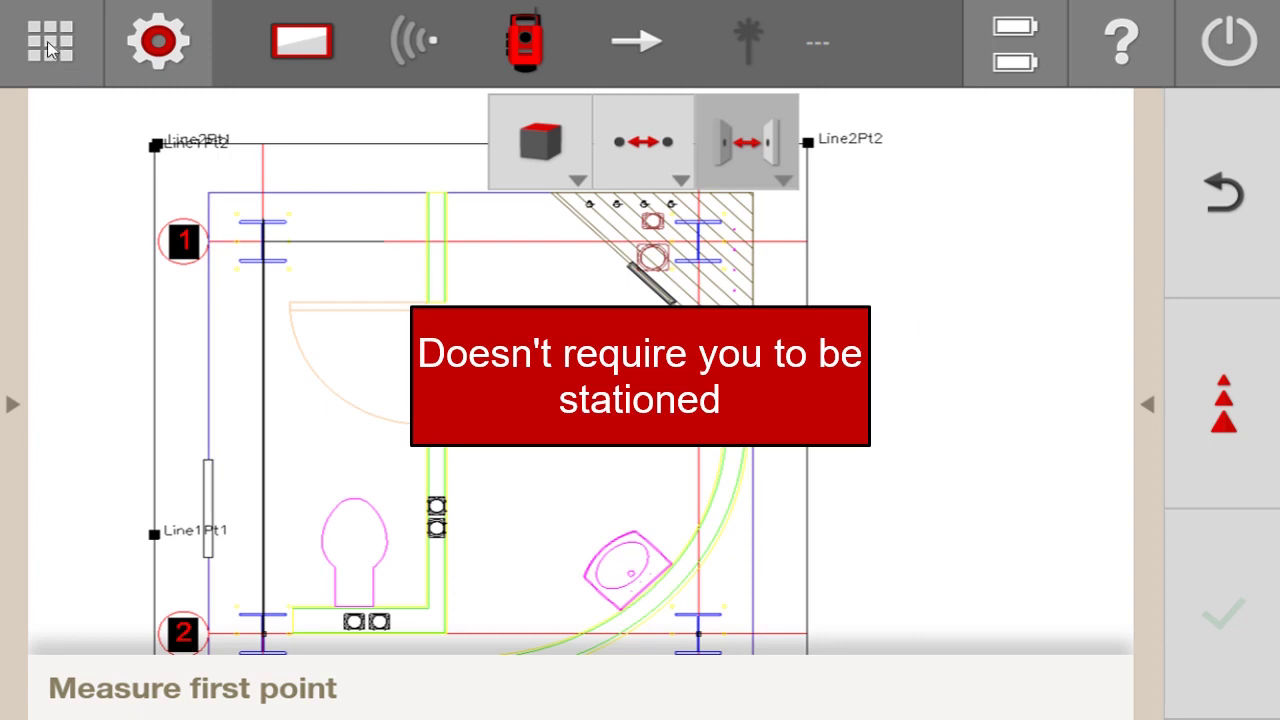
- Return home, review the Stationing methods, then go back to the home screen
{"action": "left_click", "coordinate": [48, 42]}
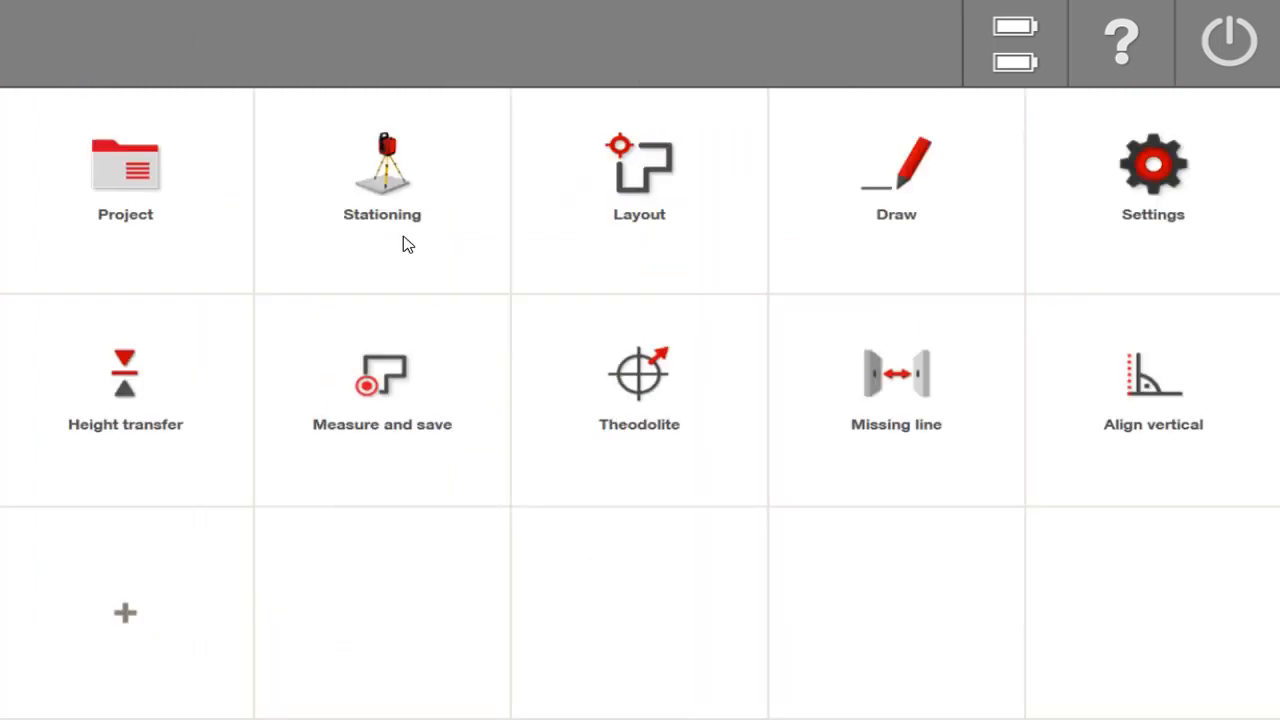
{"action": "left_click", "coordinate": [382, 176]}
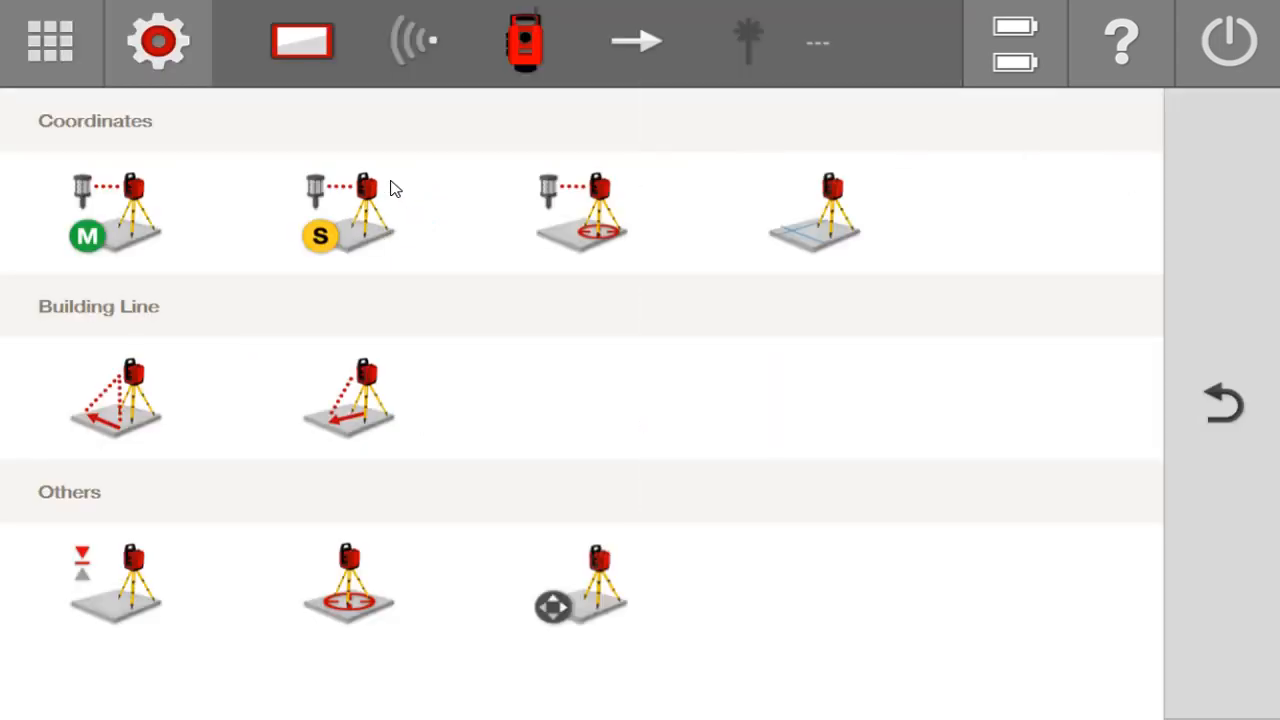
{"action": "mouse_move", "coordinate": [168, 672]}
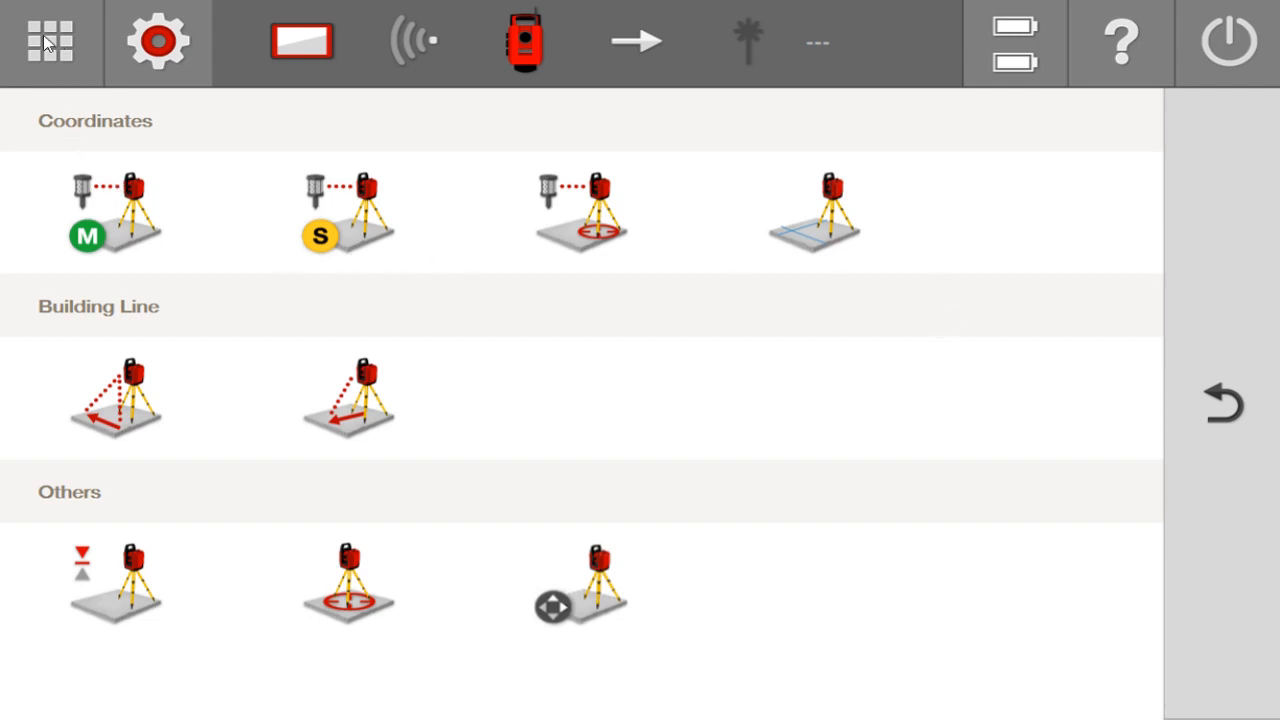
{"action": "left_click", "coordinate": [50, 40]}
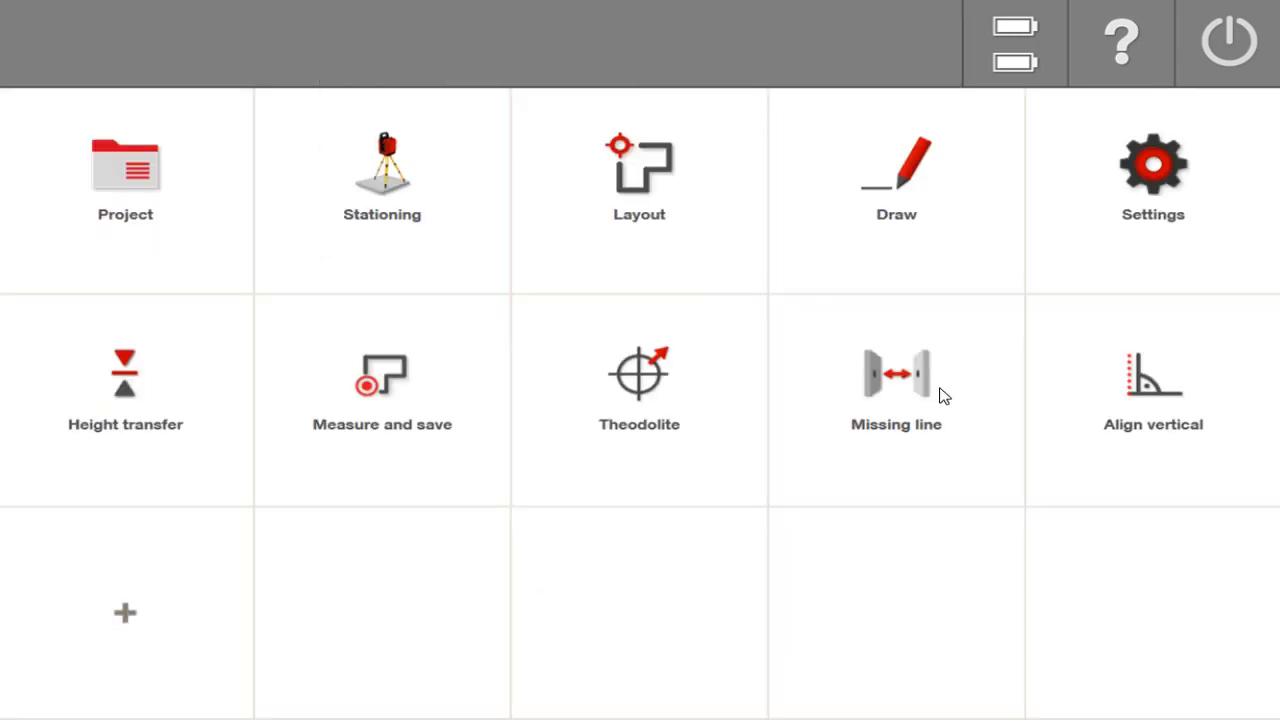
- Reopen the Missing Line app over the bathroom floor plan
{"action": "left_click", "coordinate": [896, 380]}
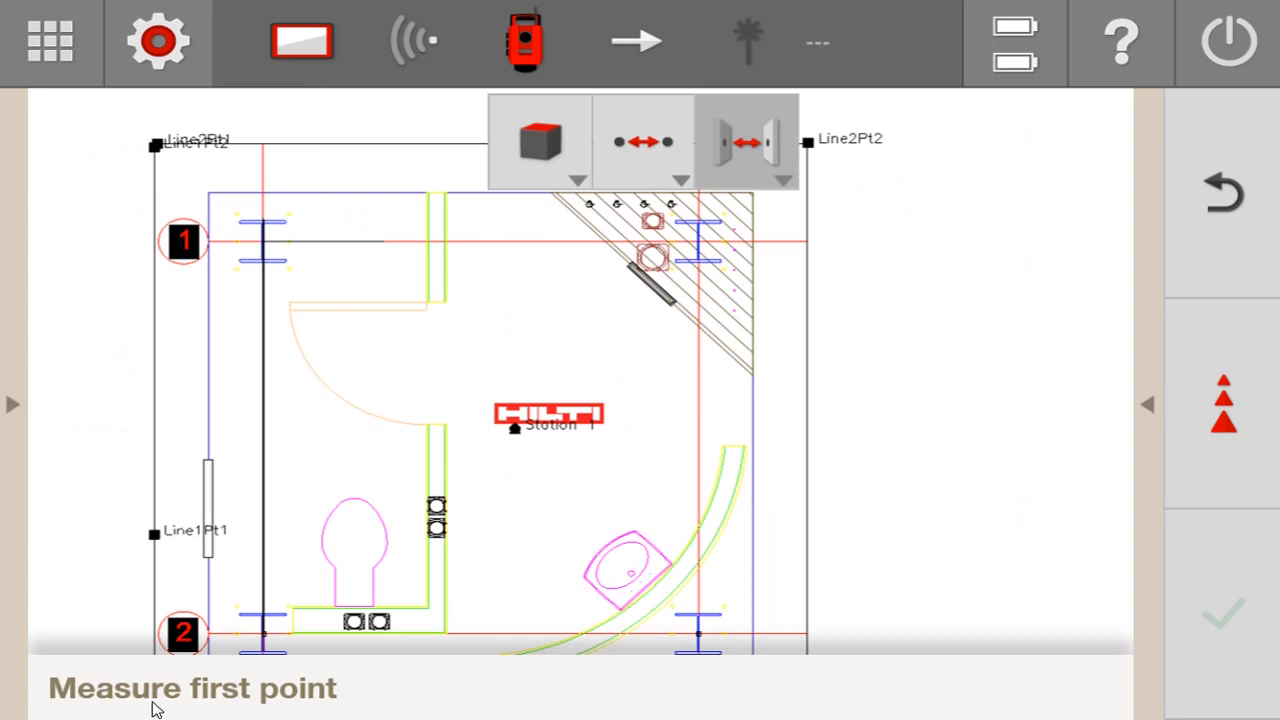
{"action": "mouse_move", "coordinate": [204, 696]}
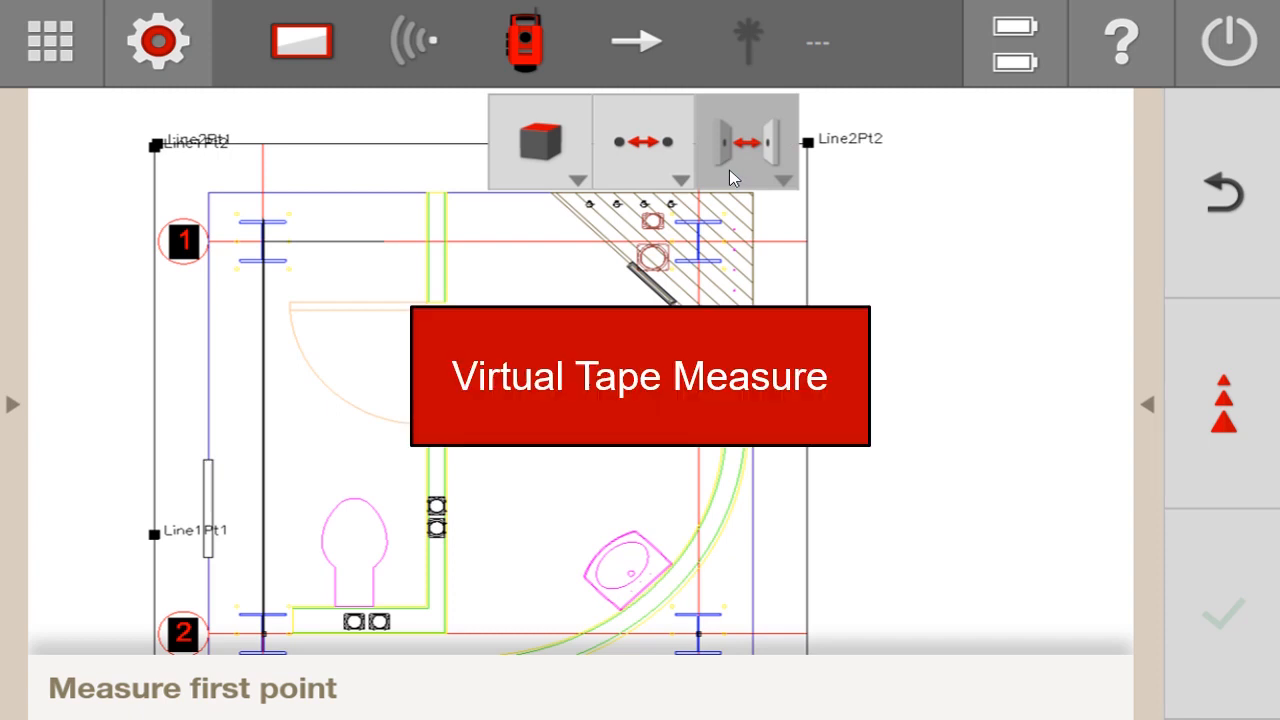
{"action": "mouse_move", "coordinate": [420, 556]}
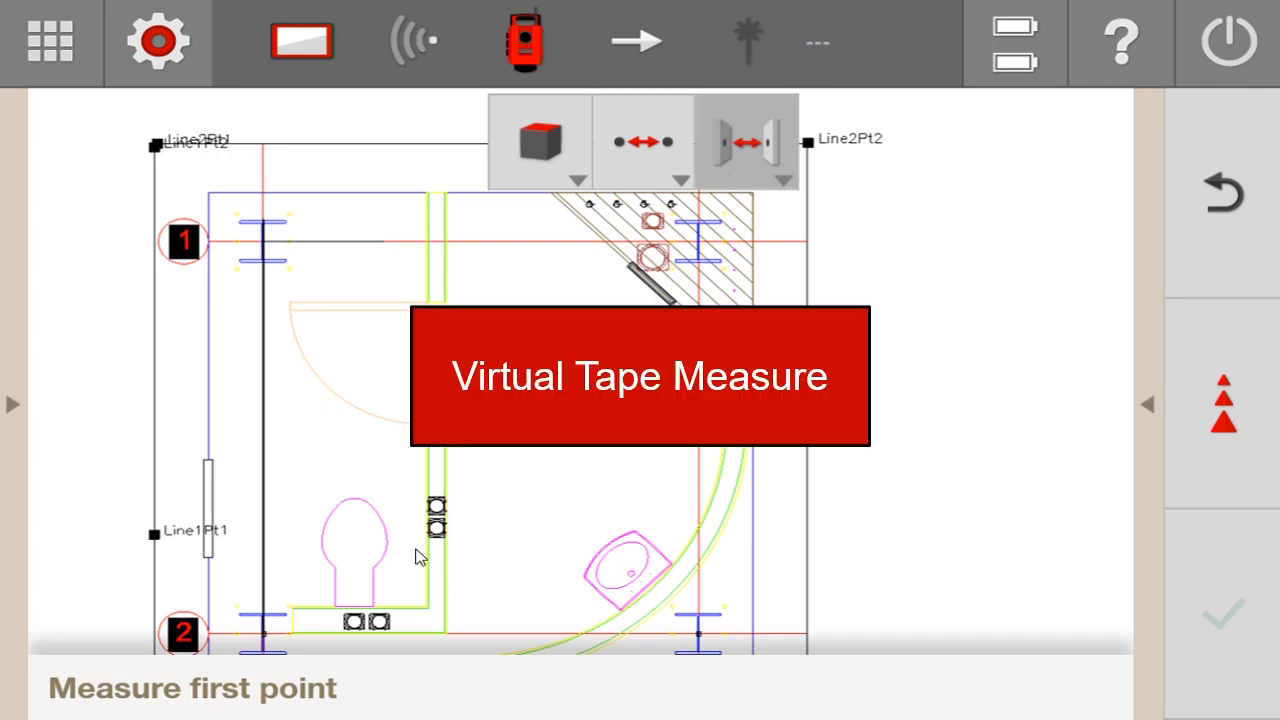
{"action": "mouse_move", "coordinate": [508, 664]}
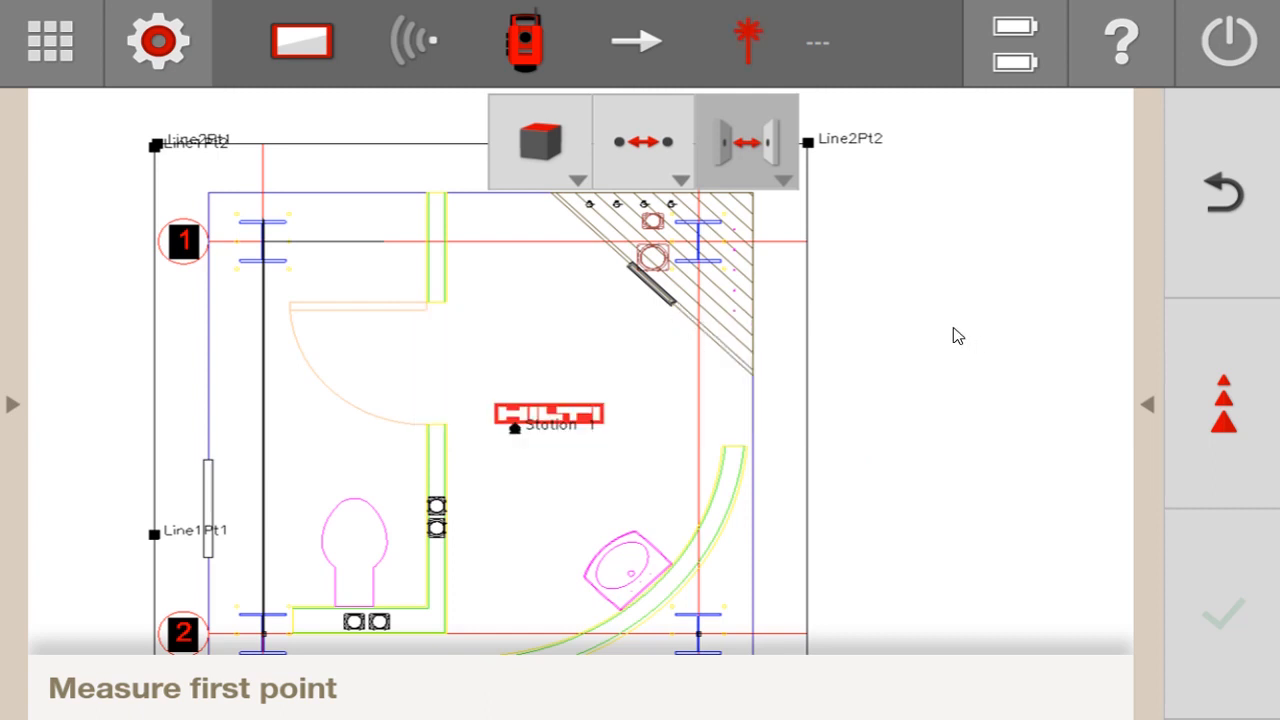
{"action": "mouse_move", "coordinate": [728, 48]}
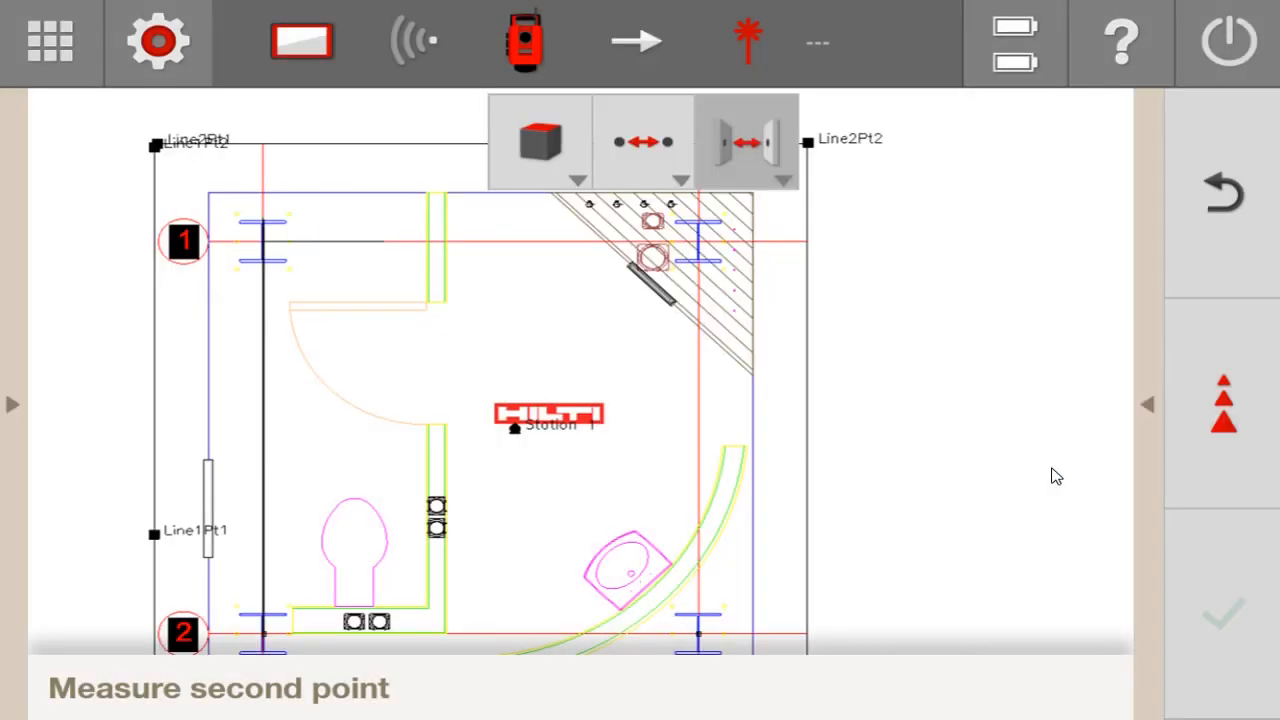
{"action": "mouse_move", "coordinate": [1148, 414]}
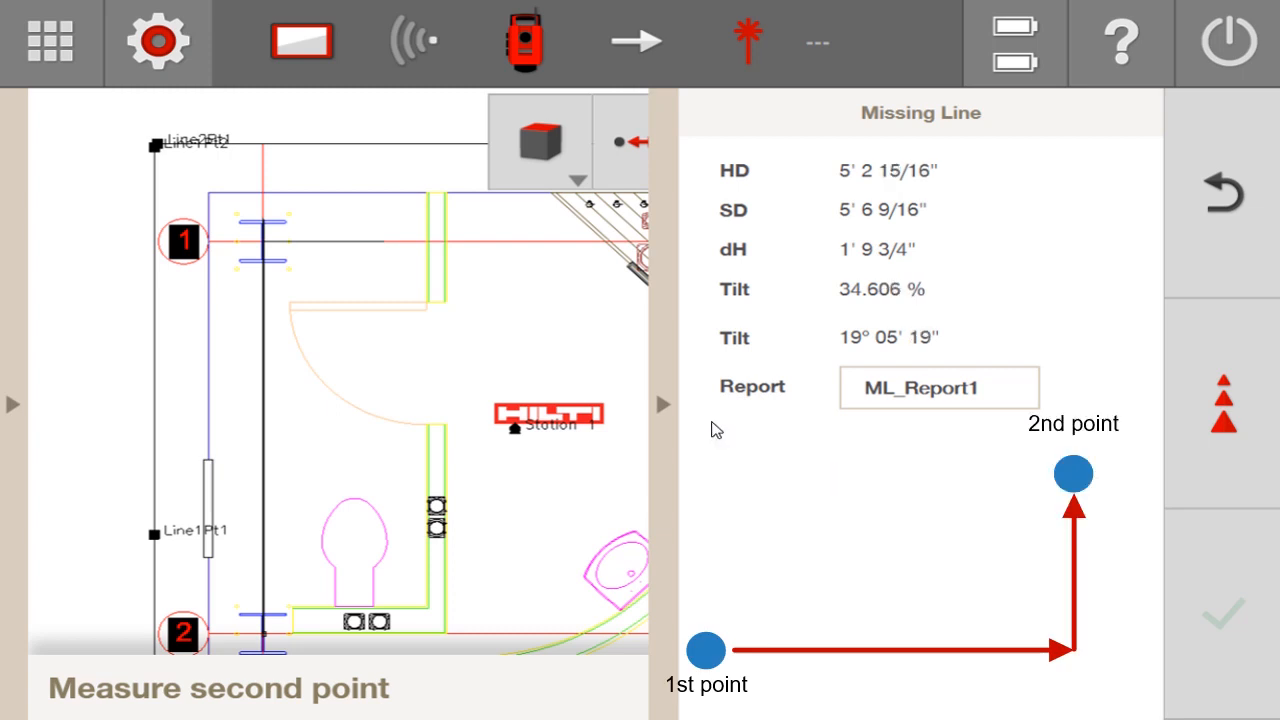
{"action": "mouse_move", "coordinate": [792, 484]}
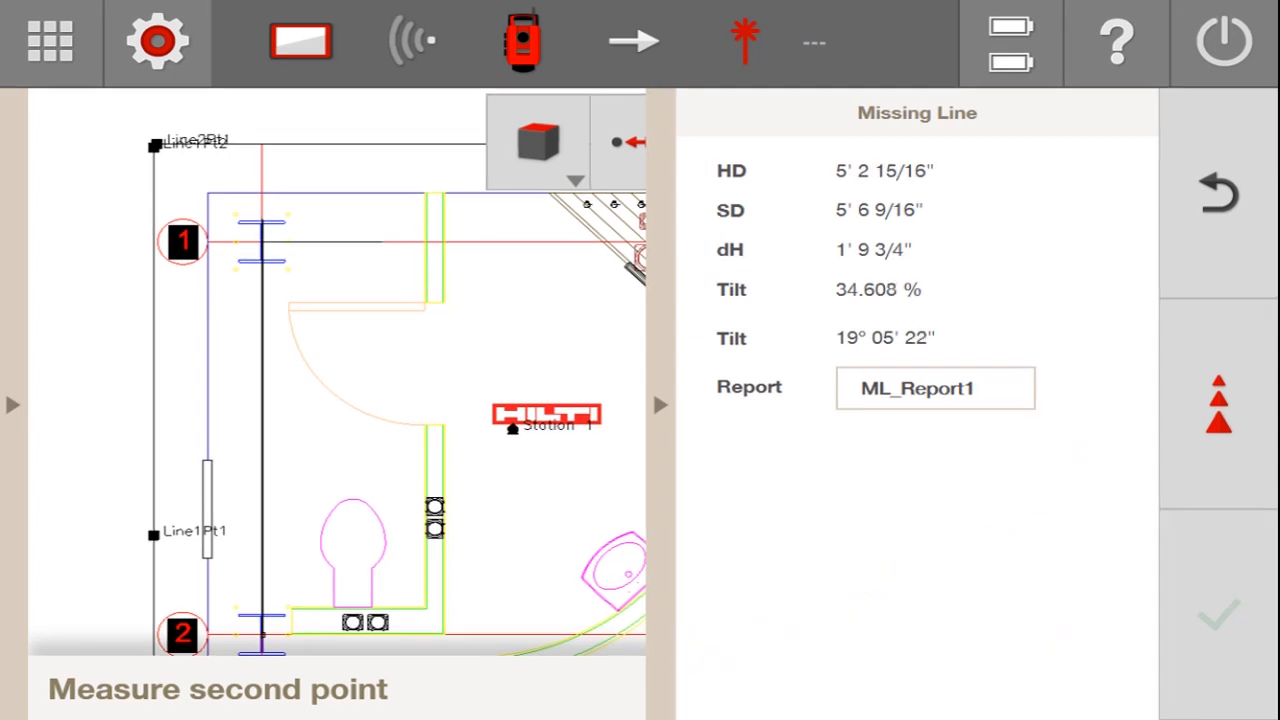
{"action": "mouse_move", "coordinate": [718, 202]}
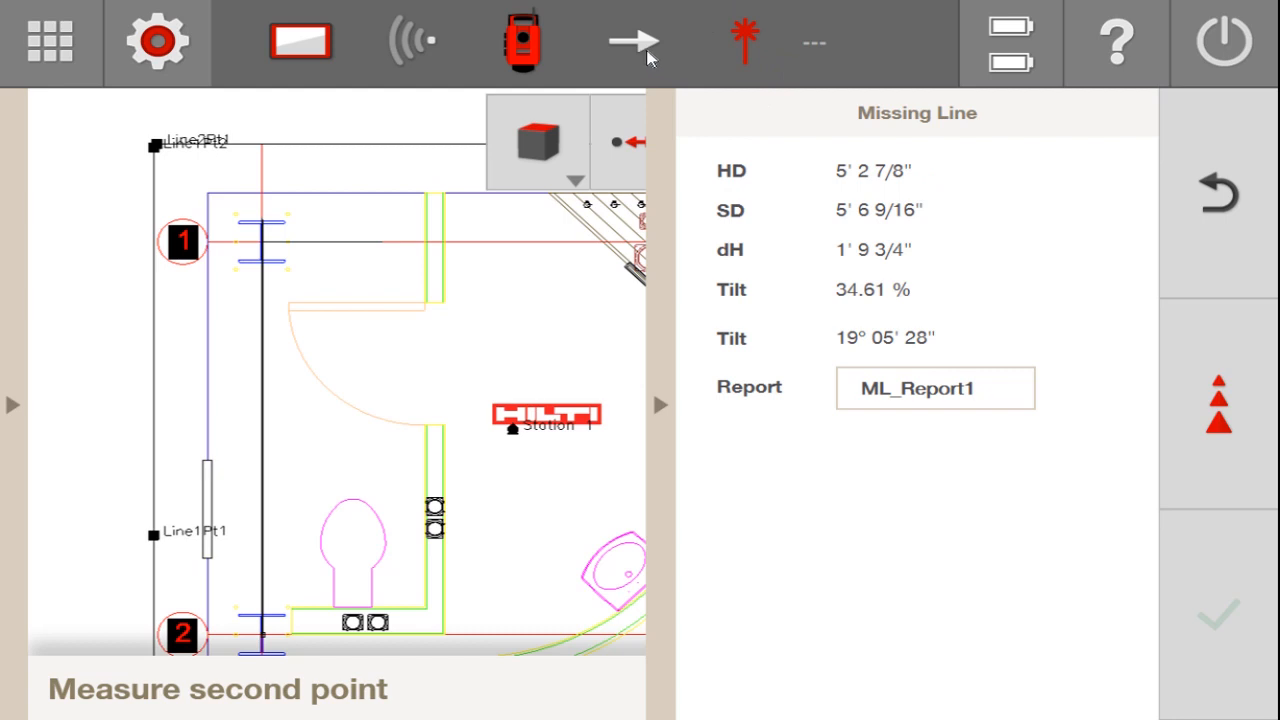
- Switch Measure Mode from reflectorless laser to prism with lock
{"action": "left_click", "coordinate": [634, 40]}
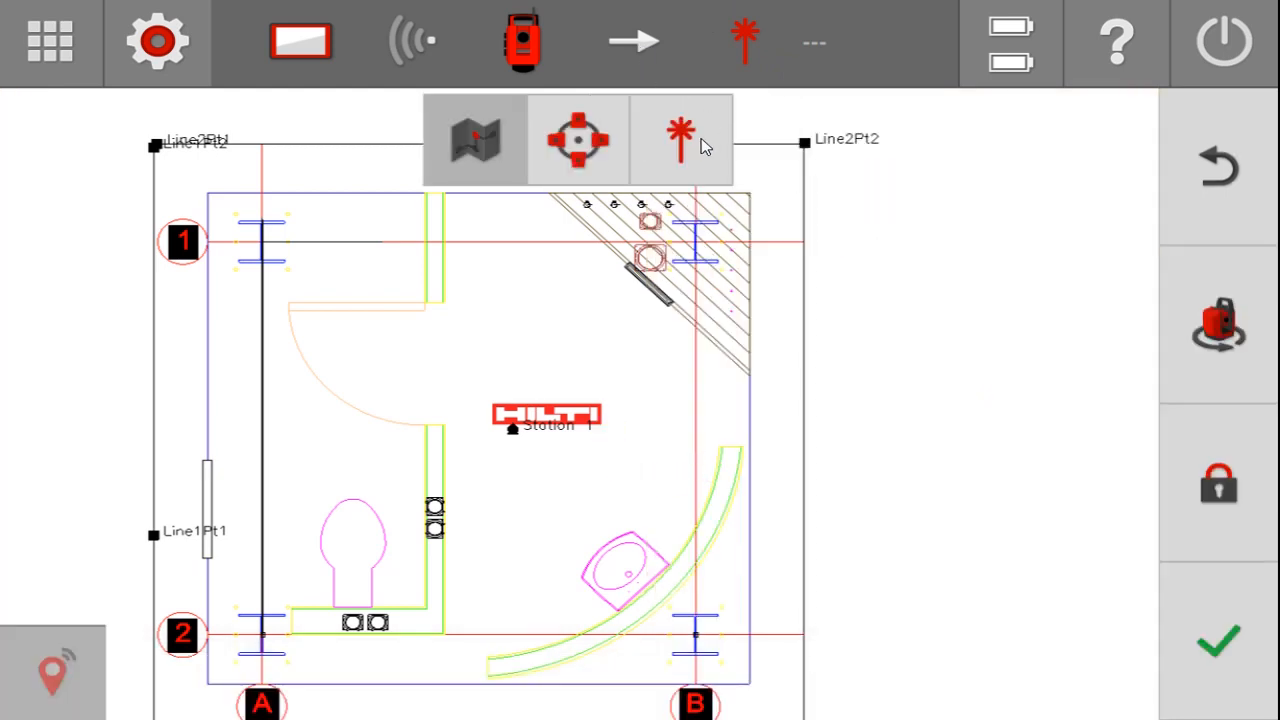
{"action": "left_click", "coordinate": [682, 138]}
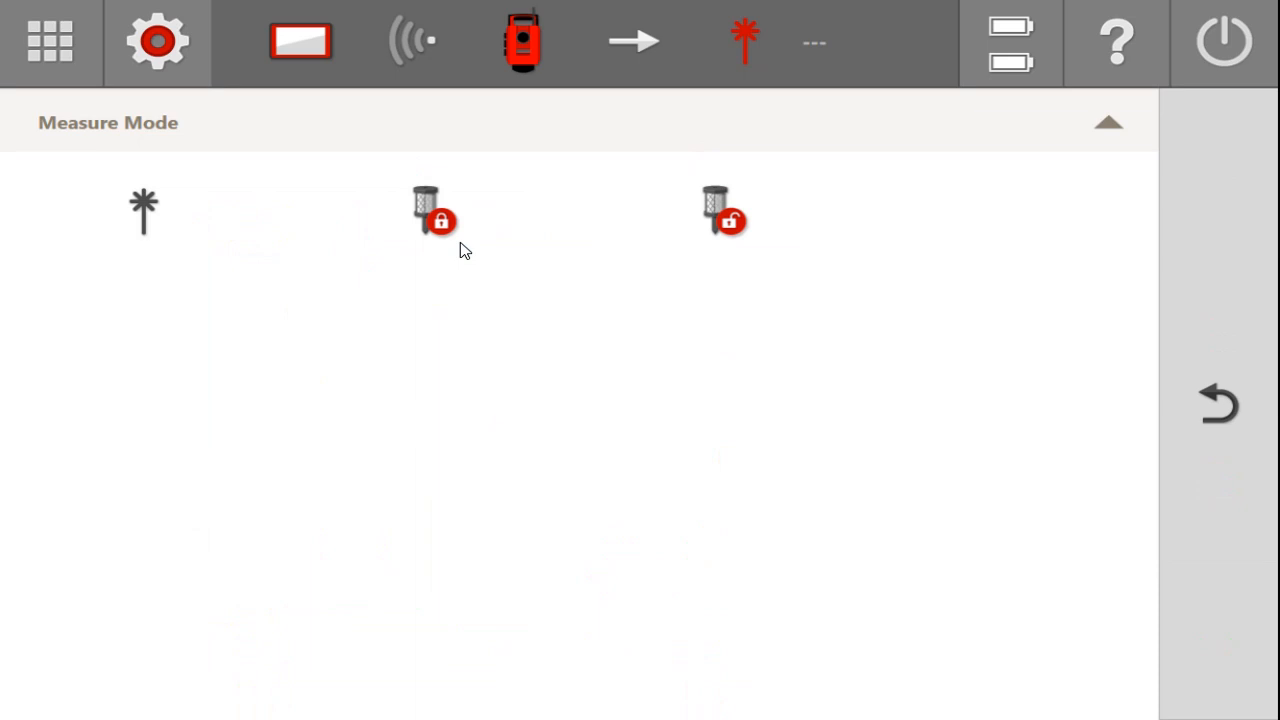
{"action": "left_click", "coordinate": [744, 40]}
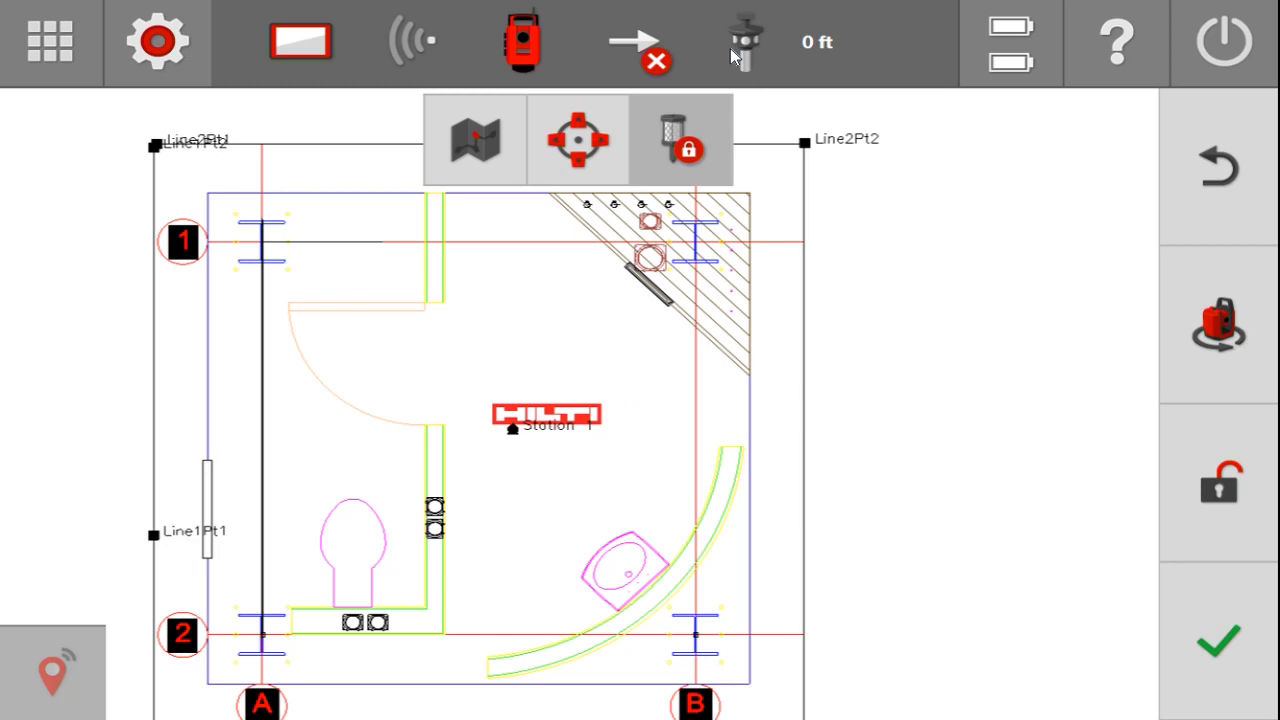
{"action": "mouse_move", "coordinate": [688, 58]}
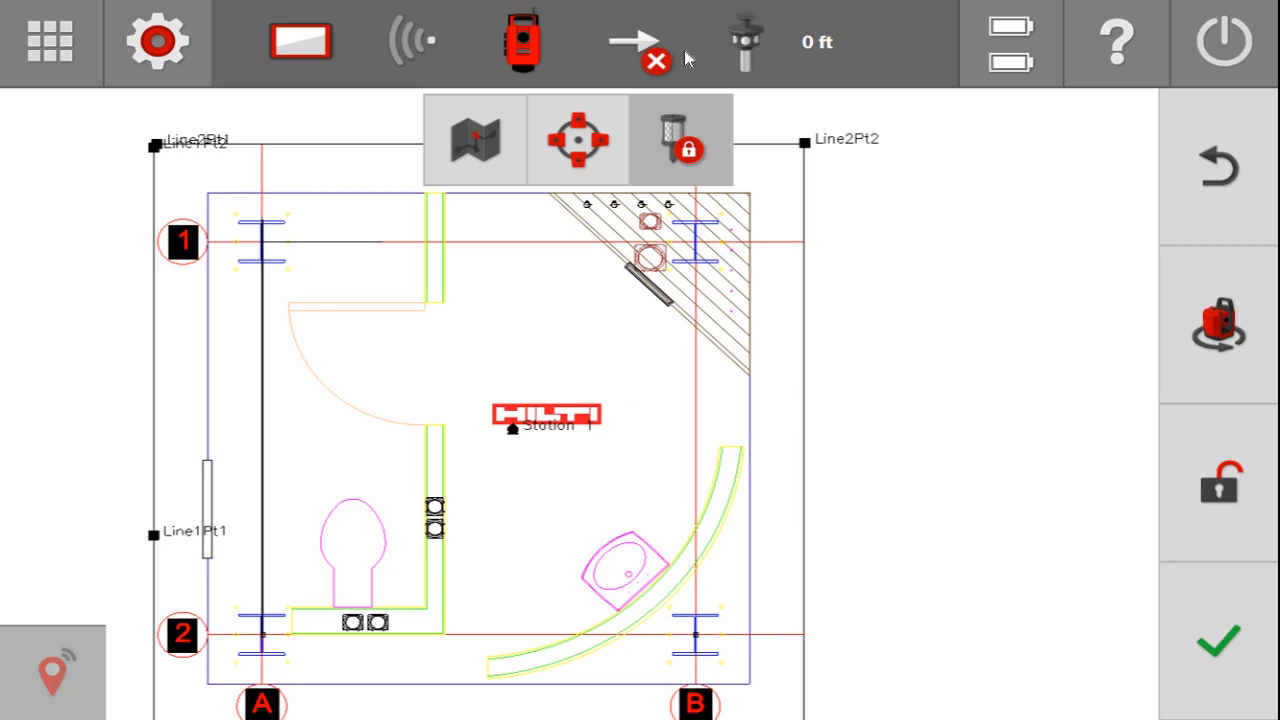